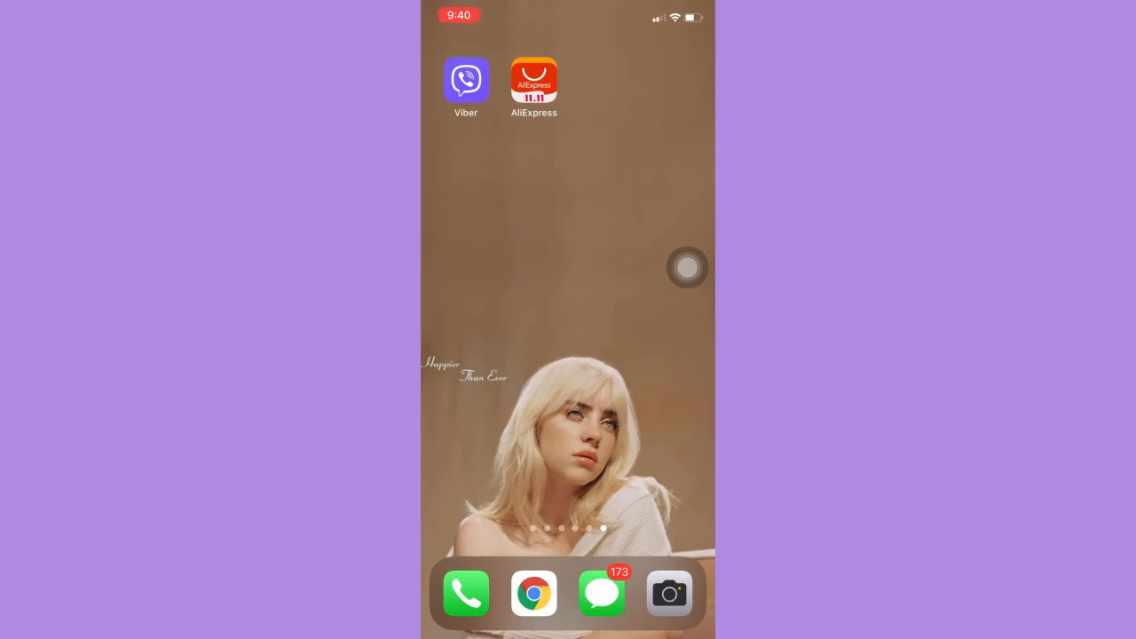
- Launch AliExpress and open Shipping Address through Account and the Settings gear
click(534, 79)
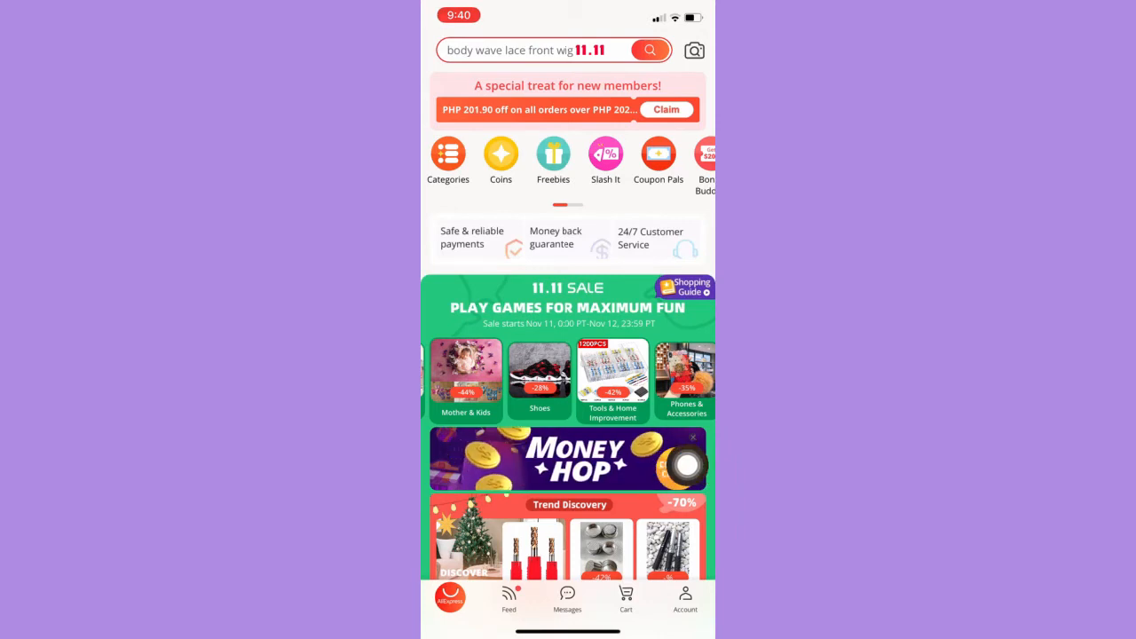
click(685, 602)
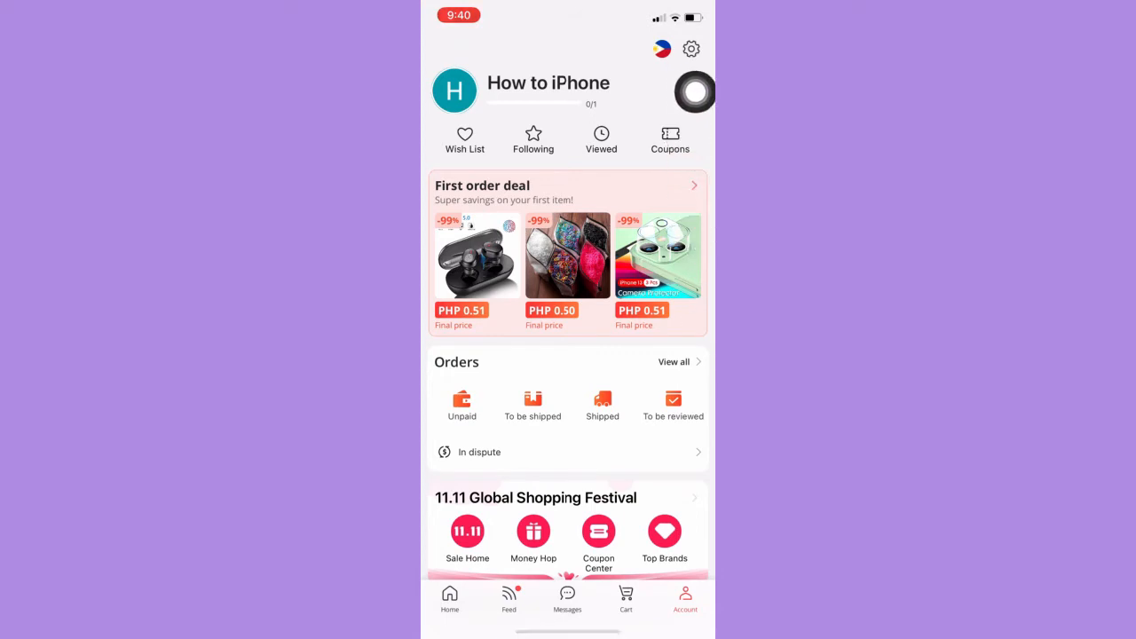
click(691, 49)
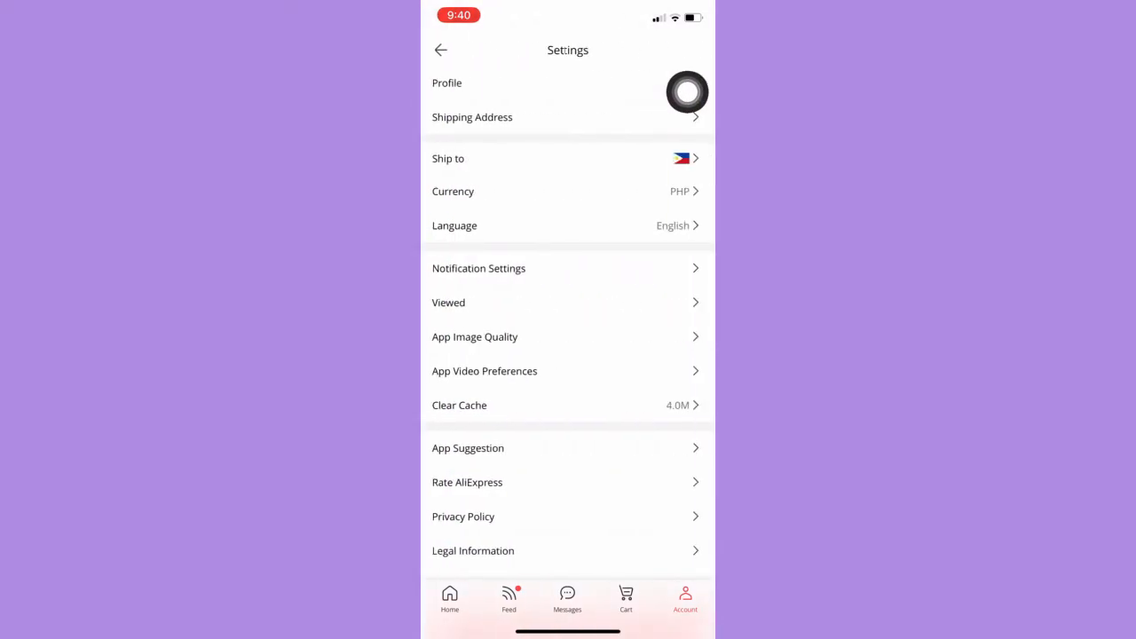
click(472, 117)
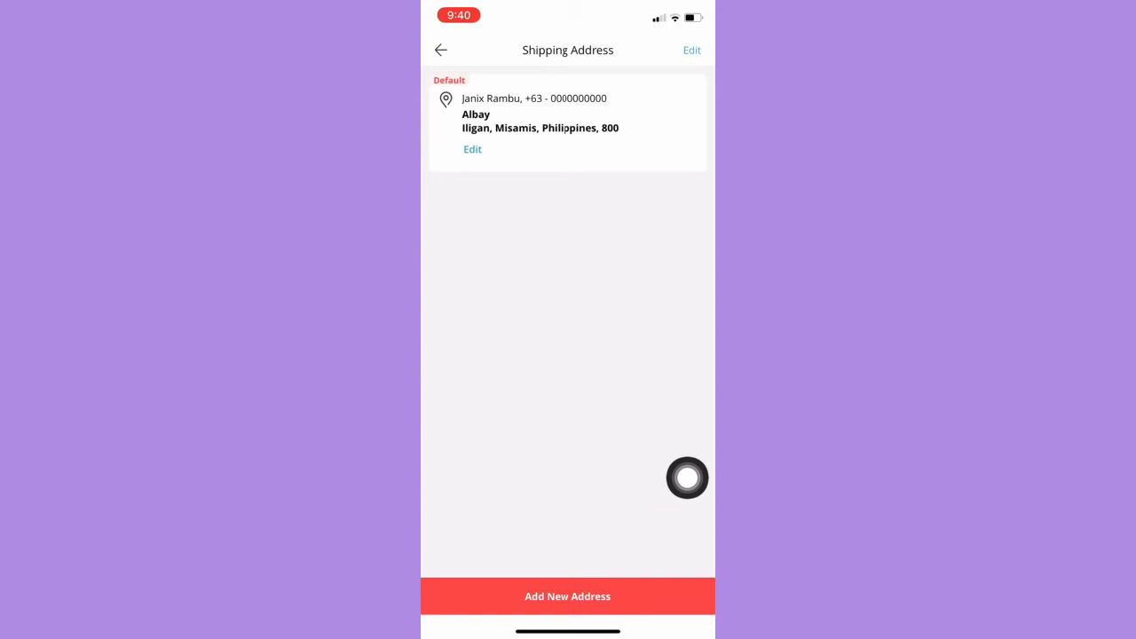
- Start a new address from the Shipping Address list with Add New Address
click(567, 595)
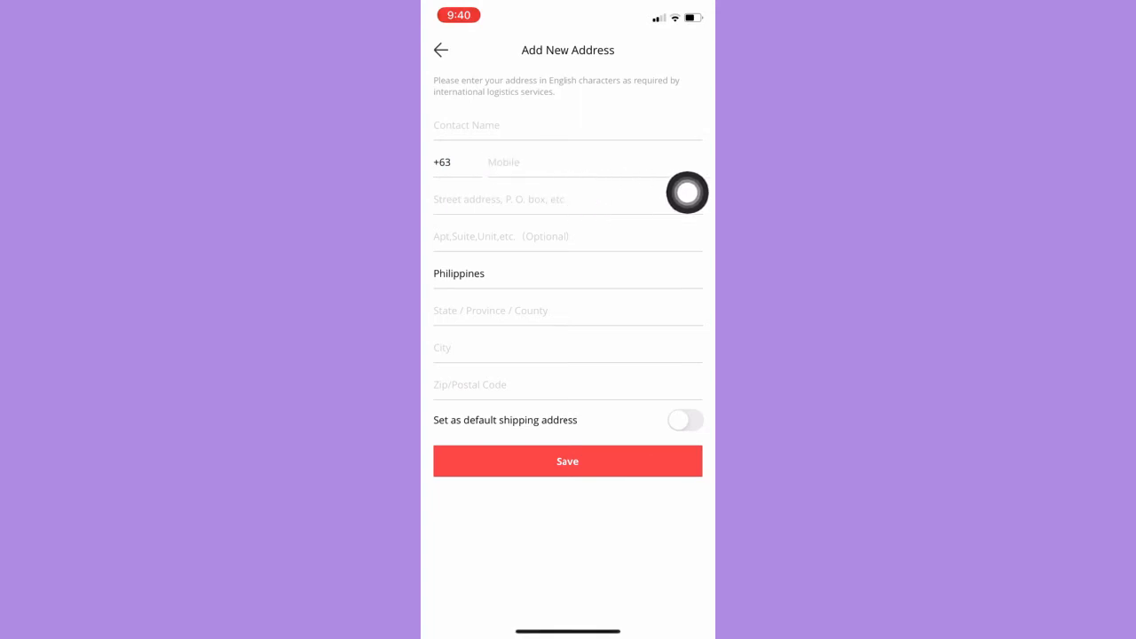
mouse_move(657, 245)
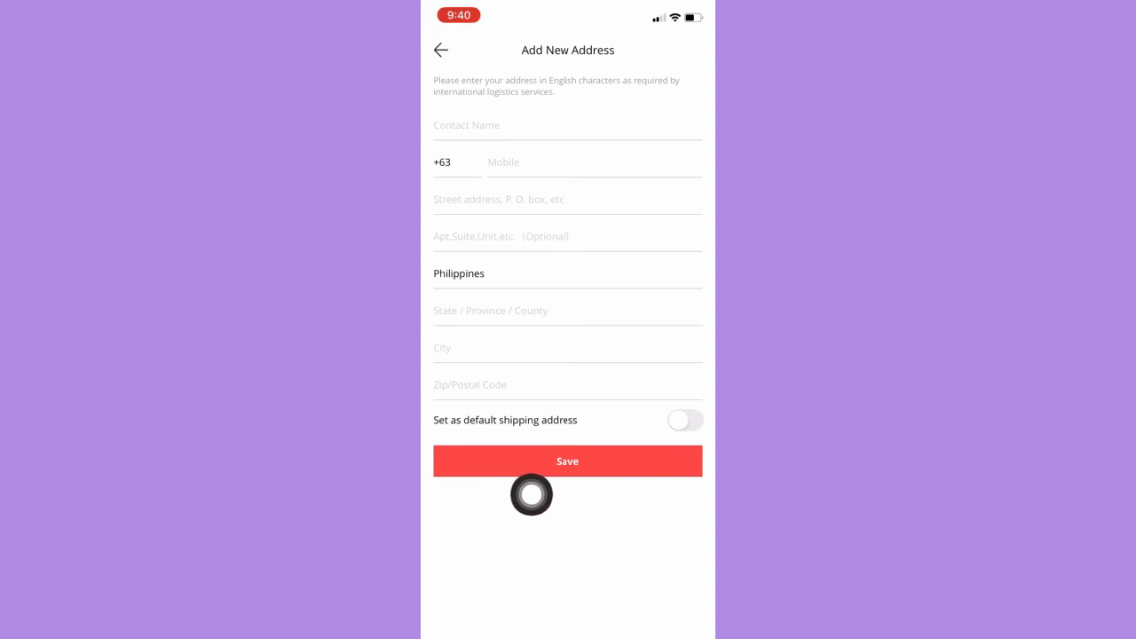
- Leave the blank Add New Address form without entering any details
click(567, 461)
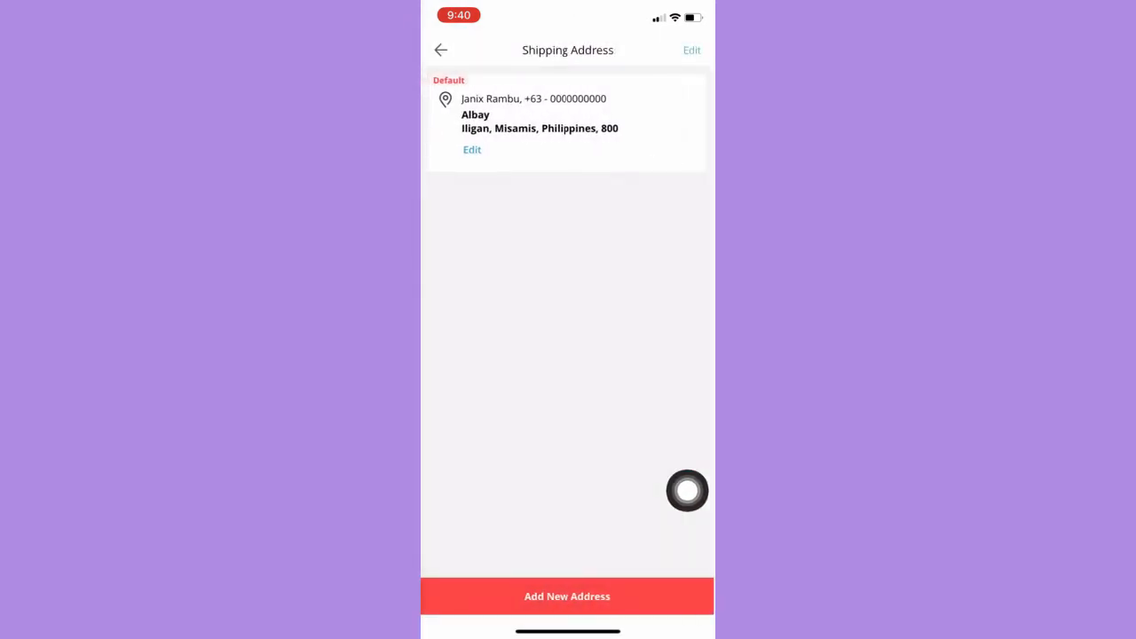